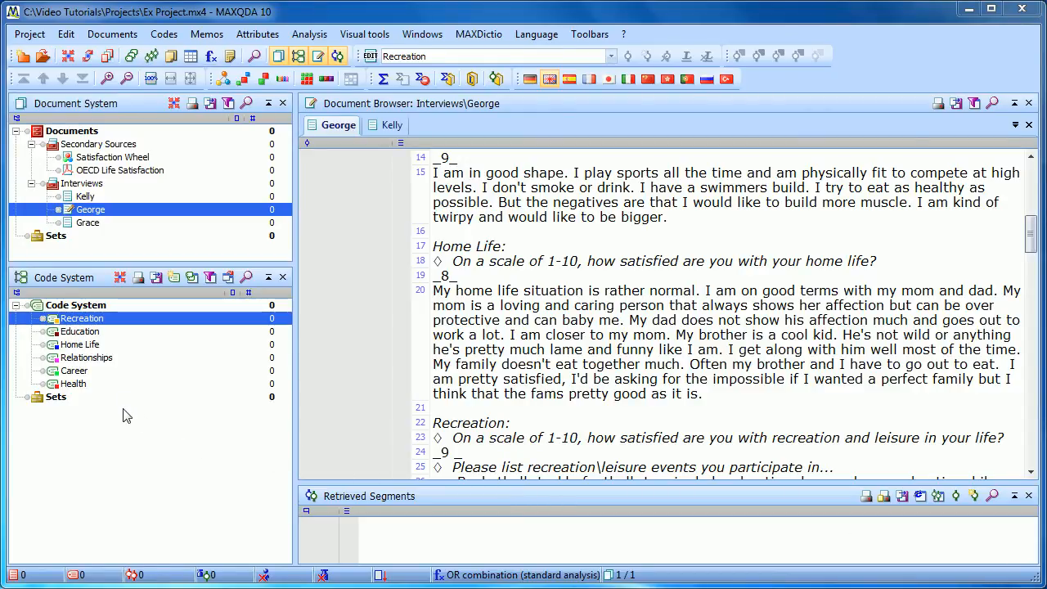
mouse_move(107, 390)
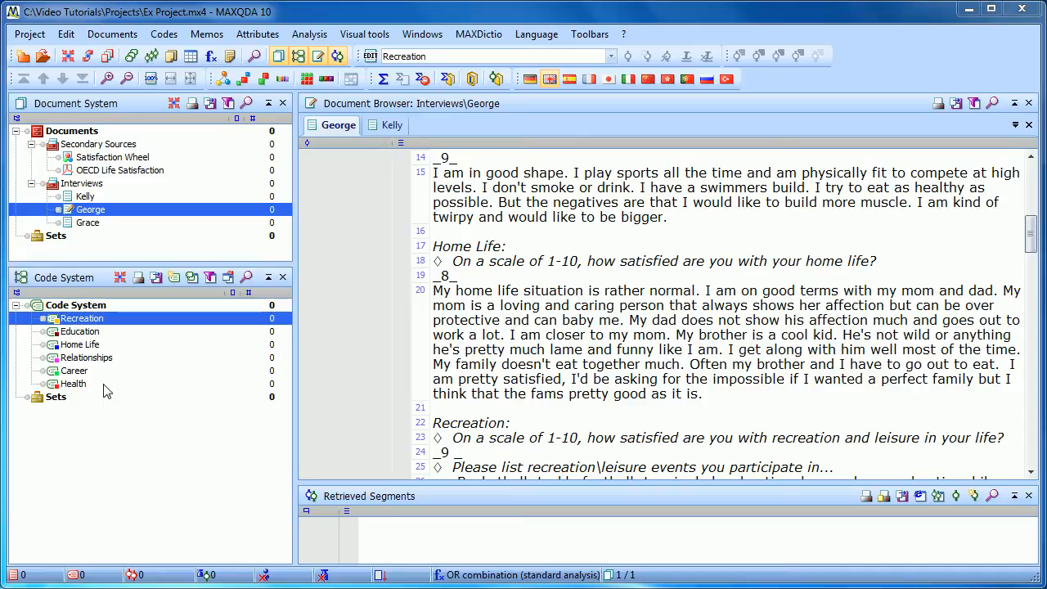
mouse_move(118, 397)
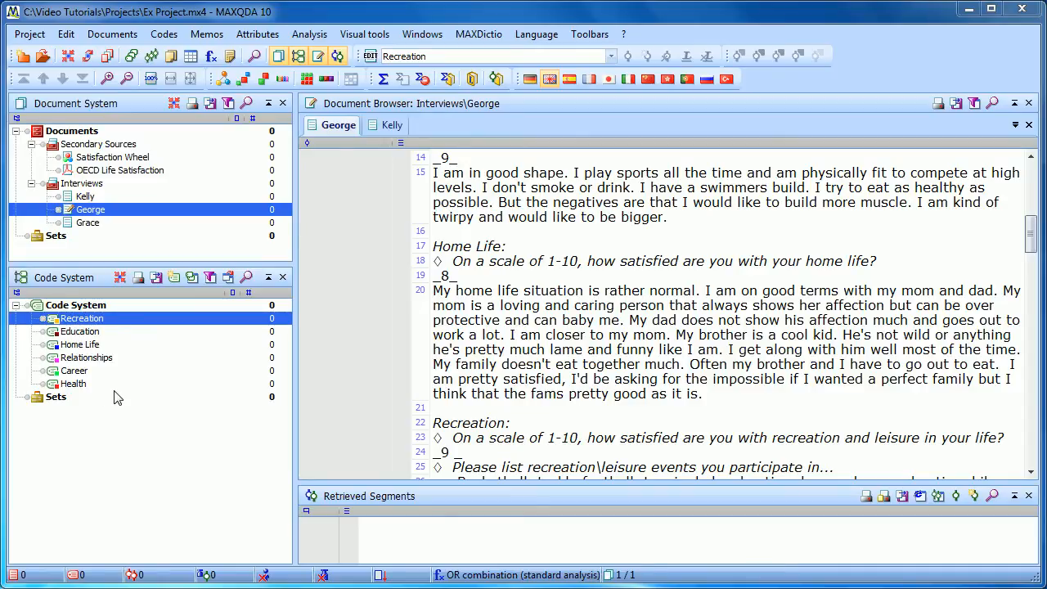
mouse_move(117, 366)
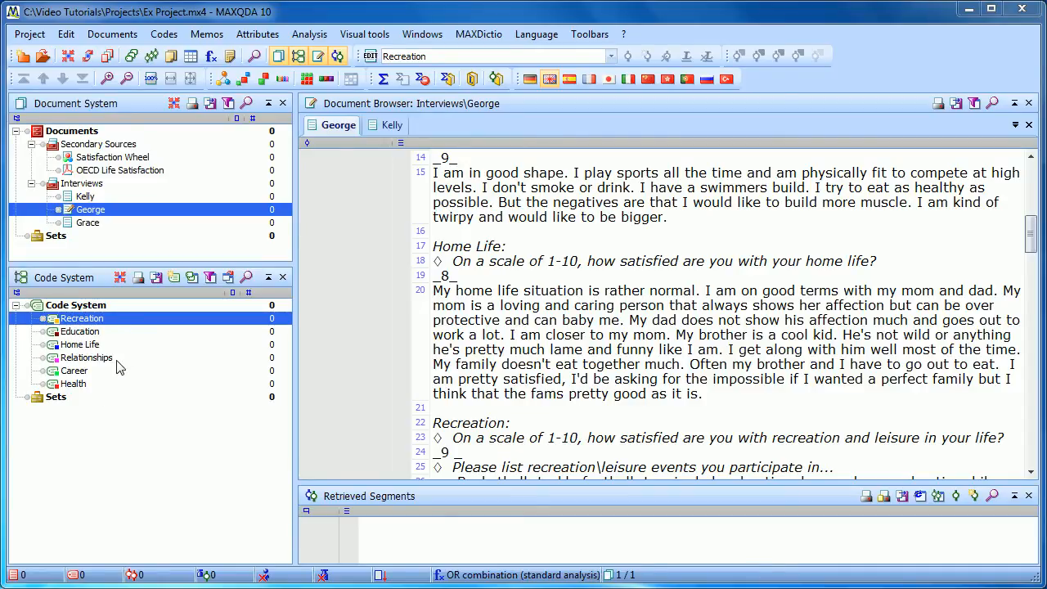
Create a new top-level code named 'Interview Guide Topics' from the Code System root
click(75, 304)
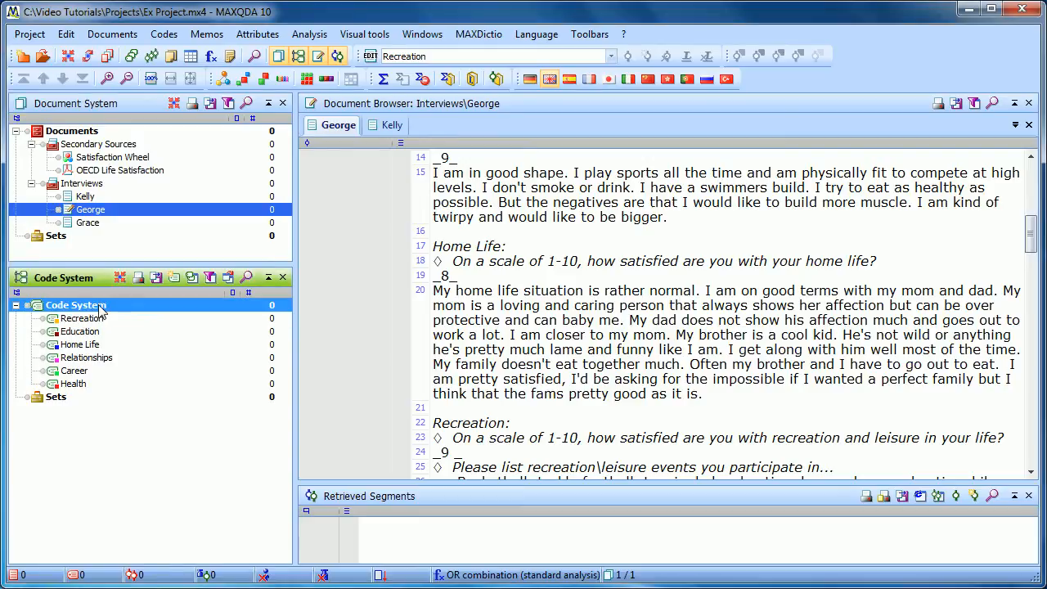
right_click(74, 305)
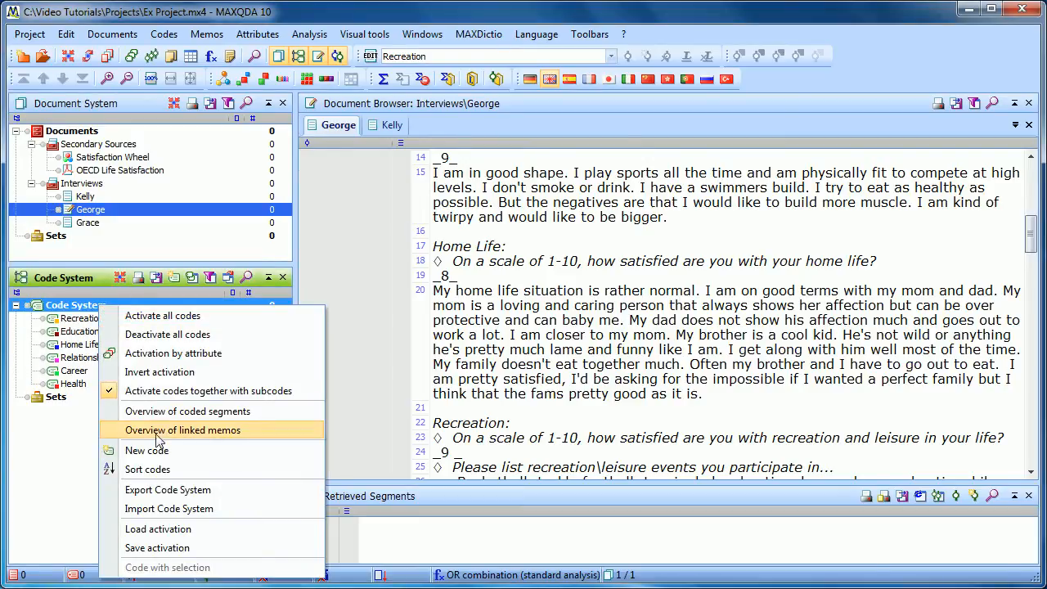
click(147, 450)
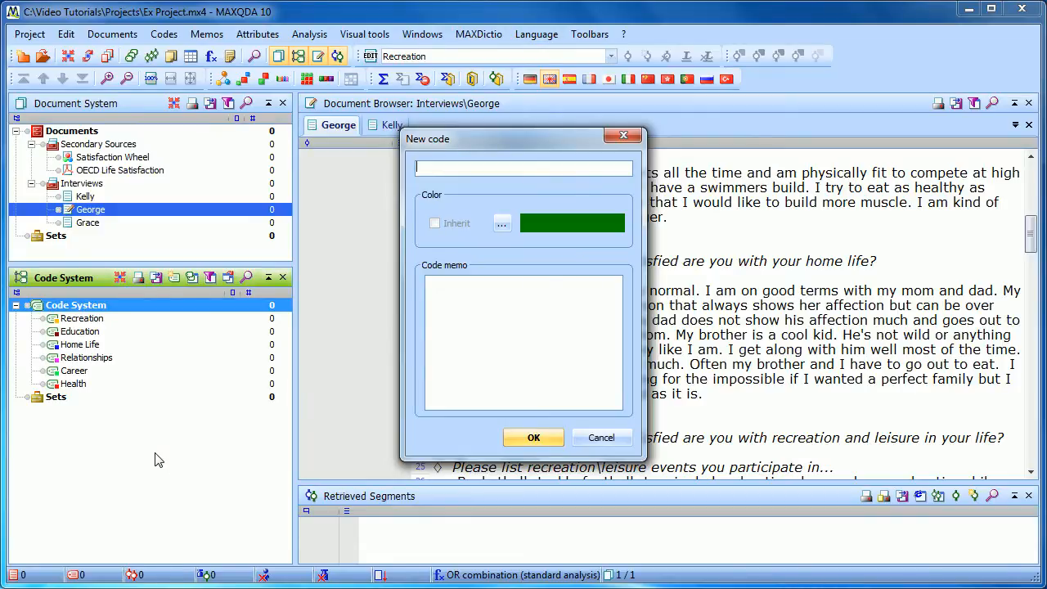
text(Interview Gui)
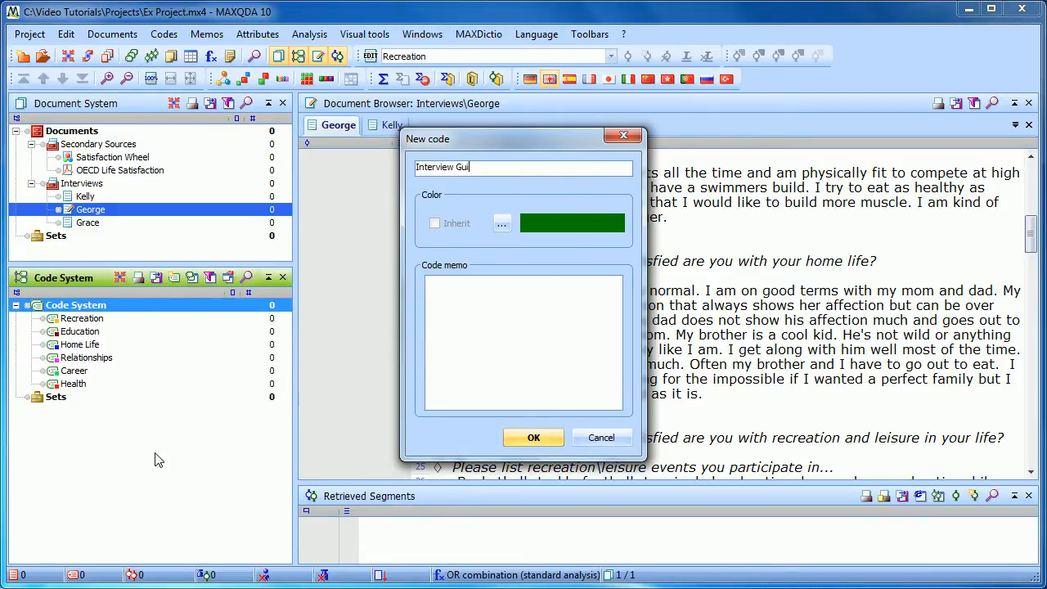
text(de Topics)
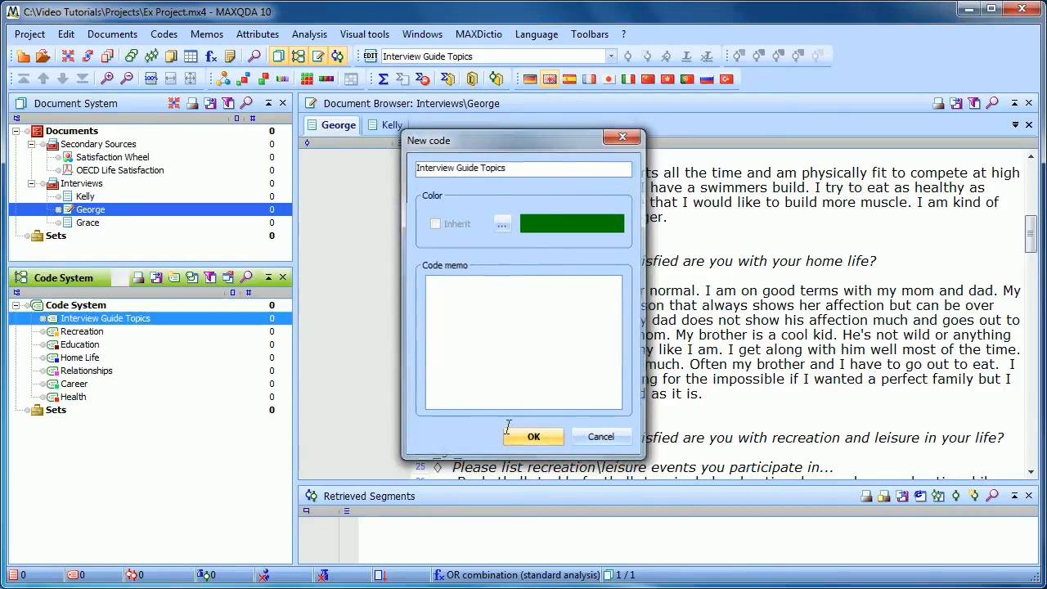
click(534, 435)
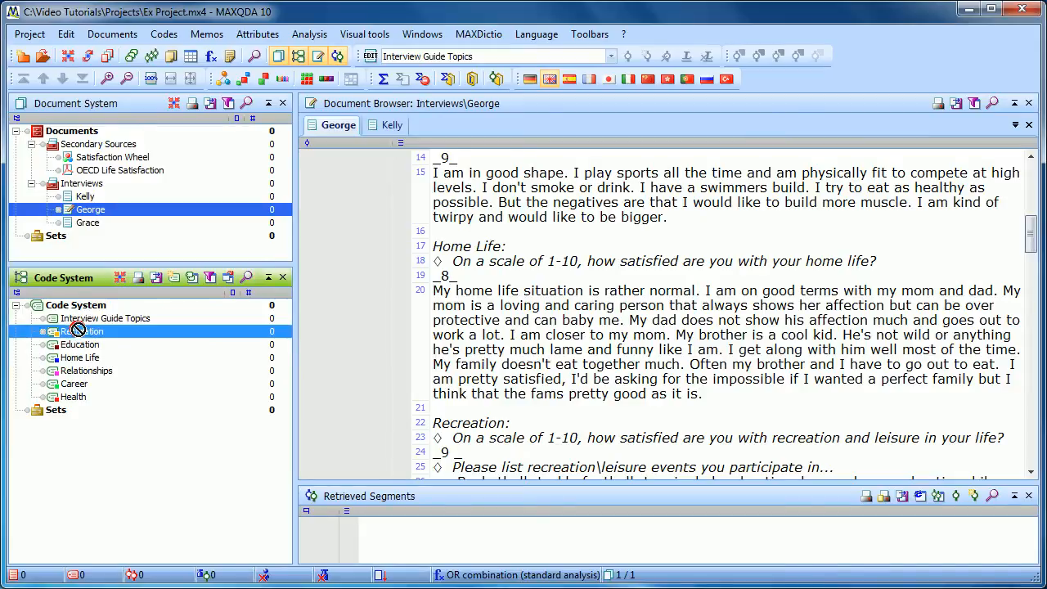
Move Recreation, Education, Home Life, Relationships, Career and Health under Interview Guide Topics as subcodes
click(97, 330)
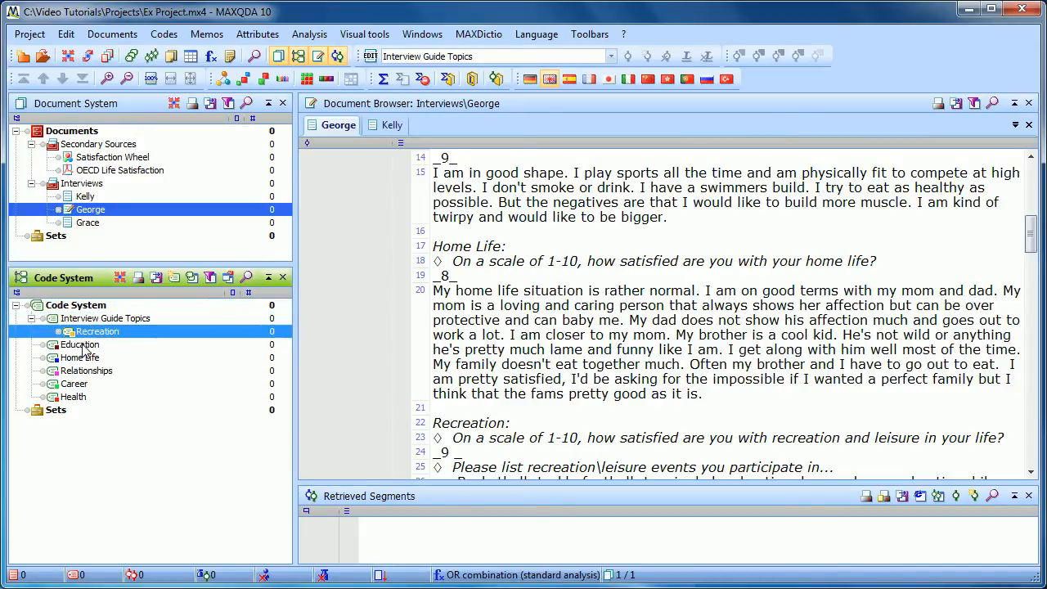
click(79, 344)
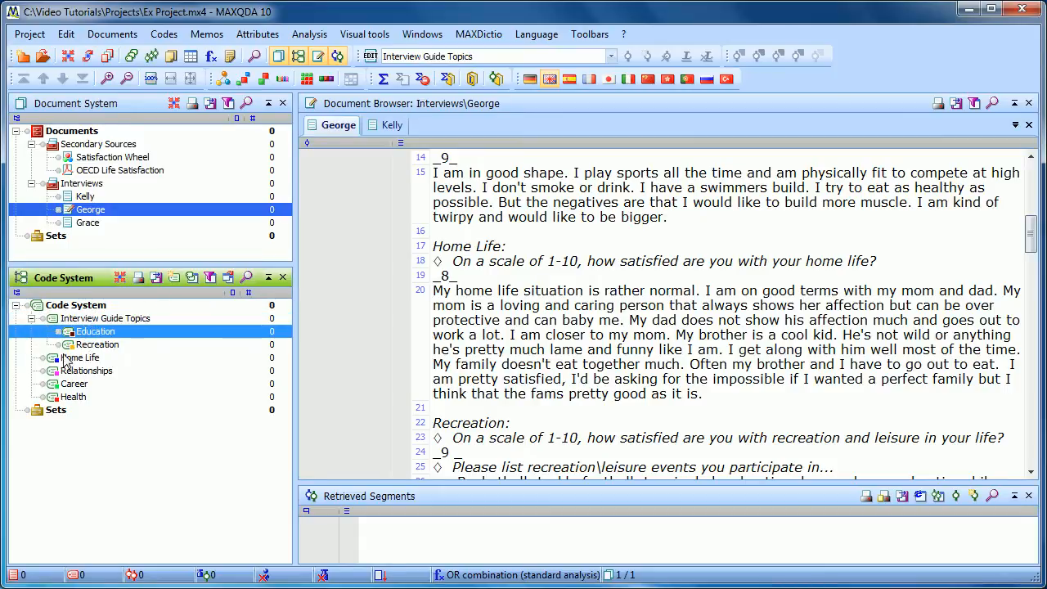
click(82, 331)
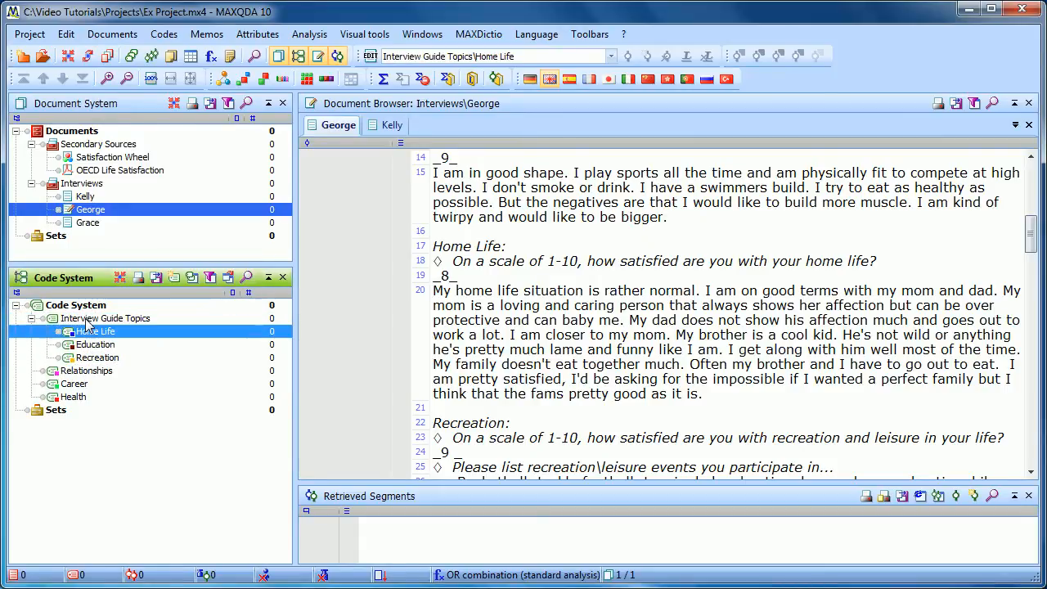
click(105, 318)
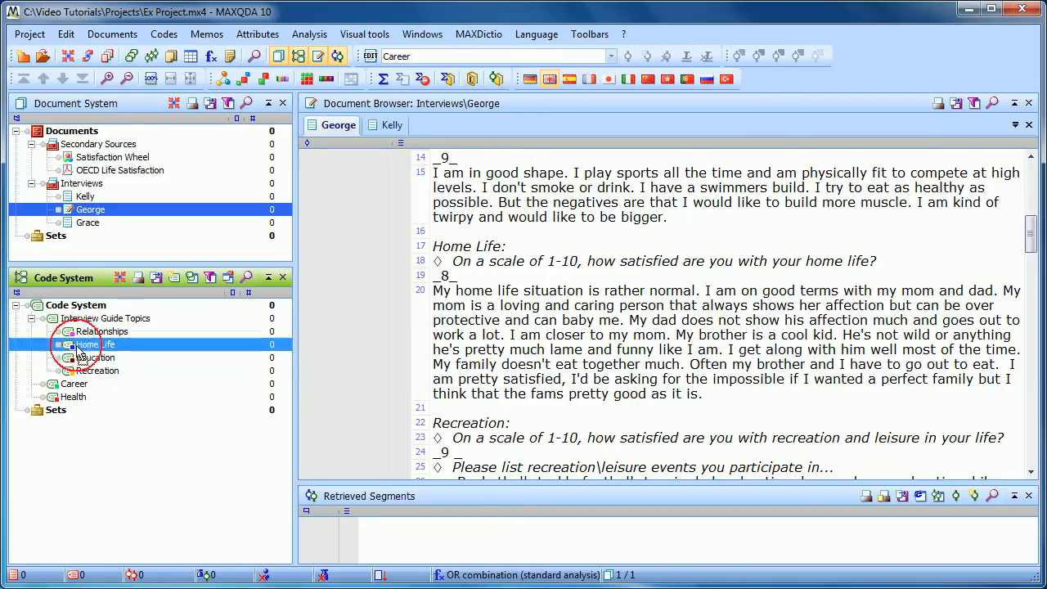
click(72, 397)
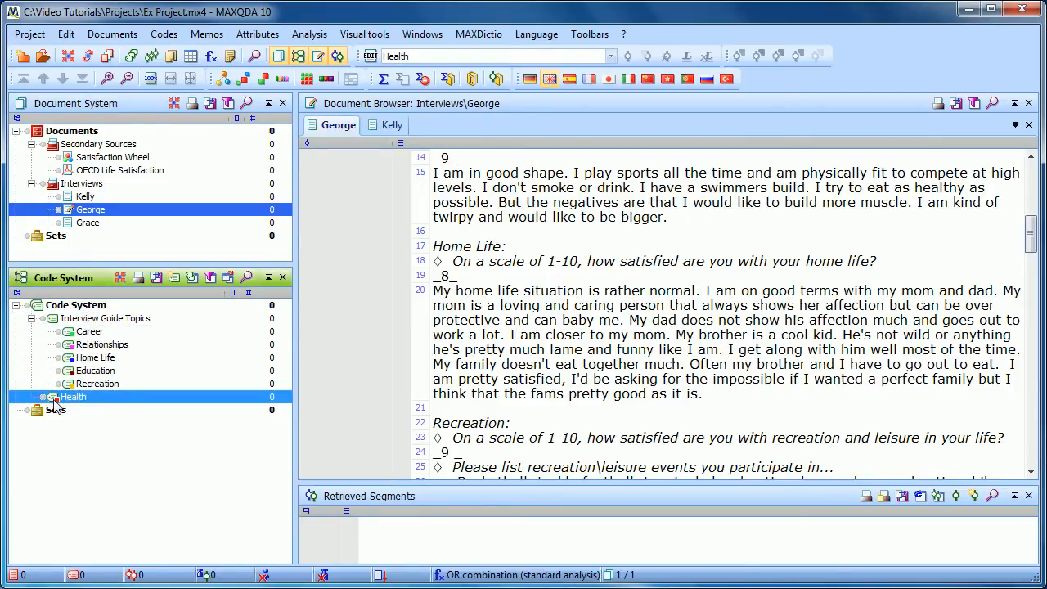
drag(72, 397, 105, 317)
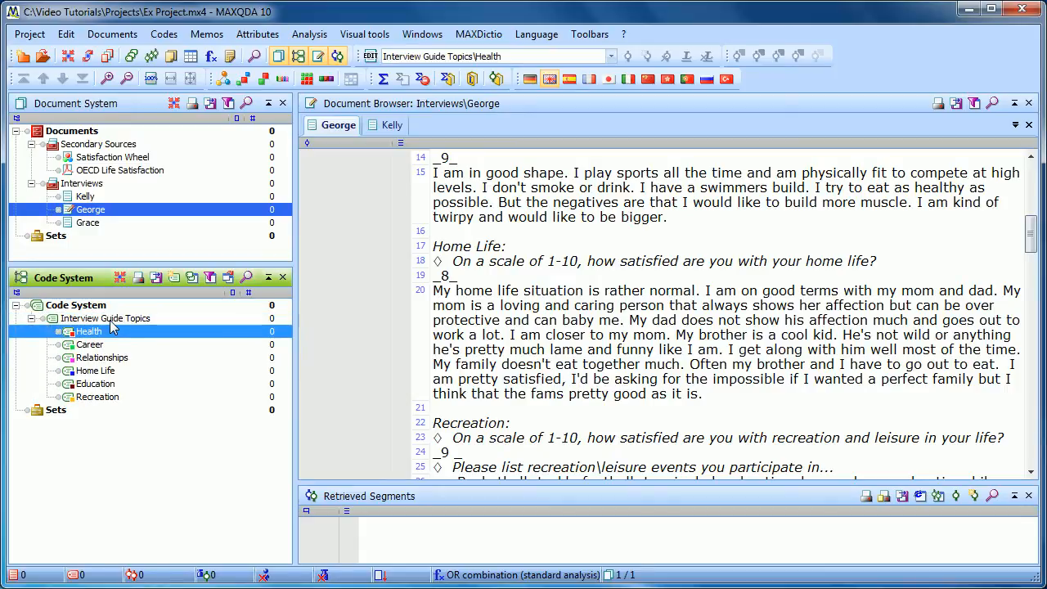
click(76, 304)
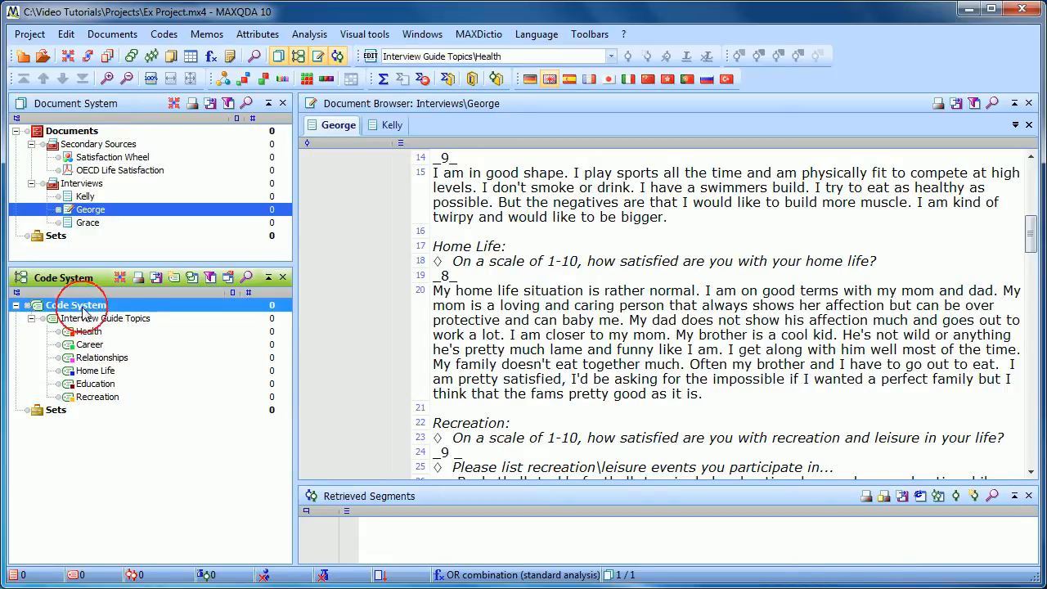
mouse_move(121, 441)
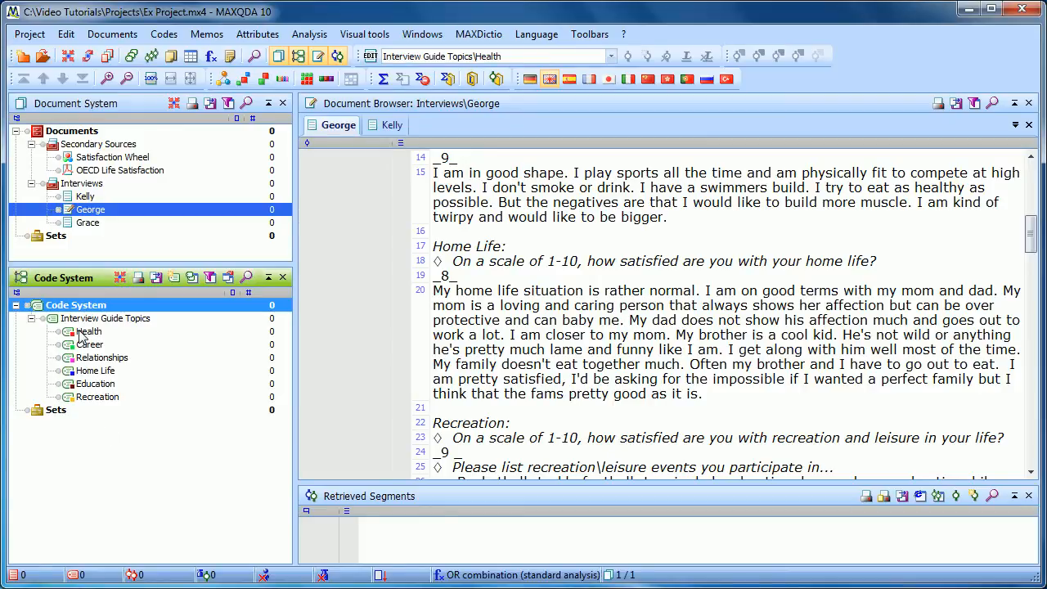
mouse_move(121, 357)
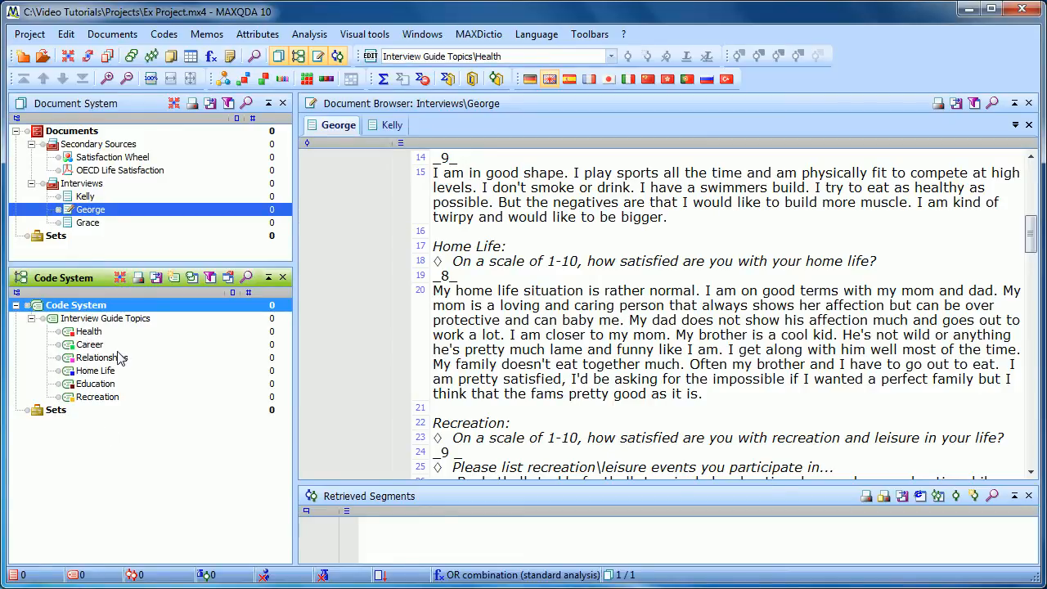
mouse_move(204, 383)
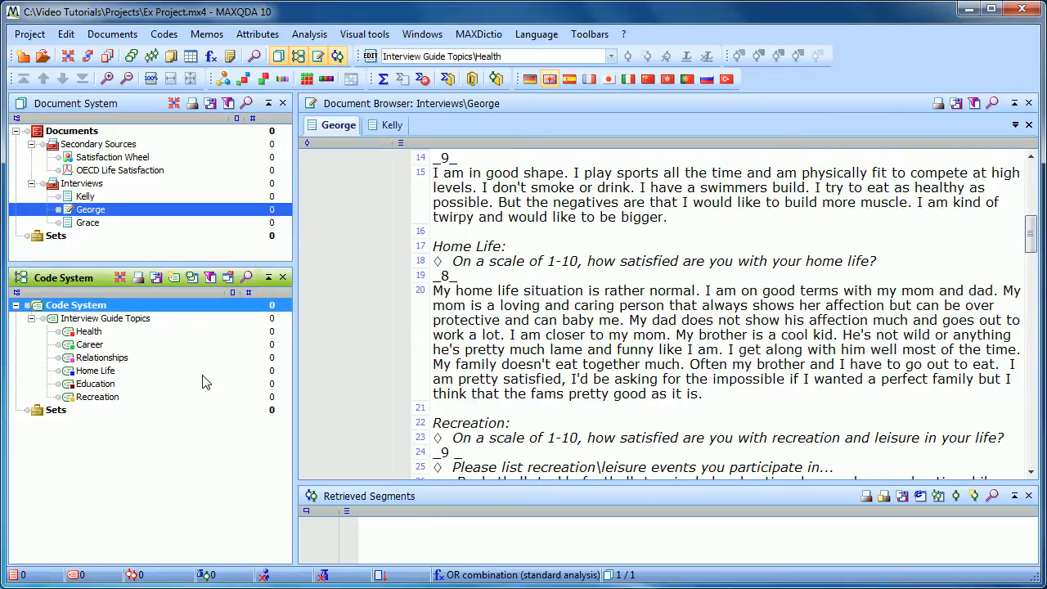
mouse_move(170, 394)
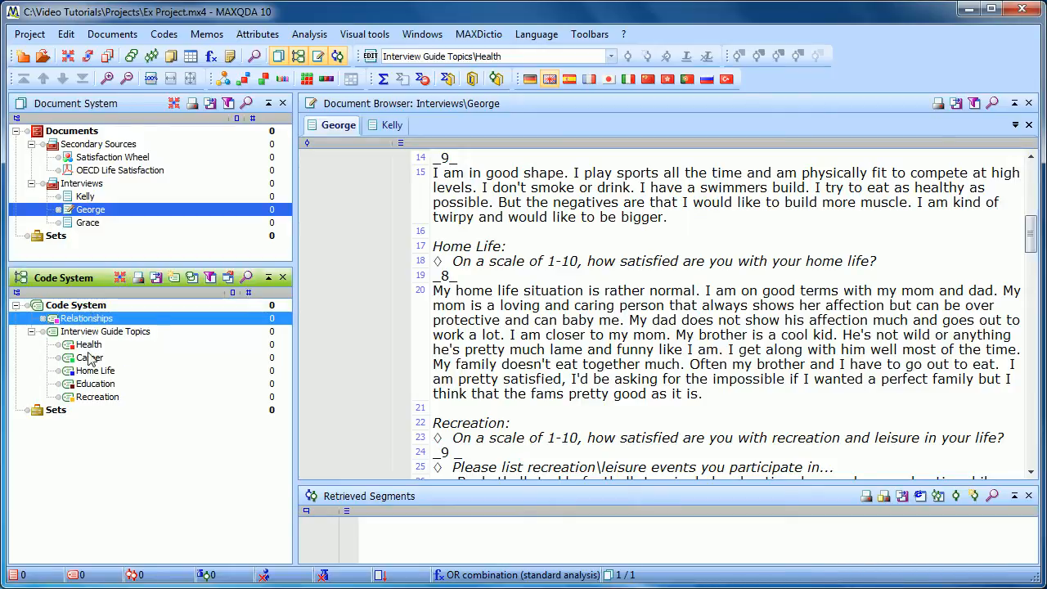
Move Education directly below Health so the subcodes run Health, Education, Career, Home Life, Recreation
click(95, 382)
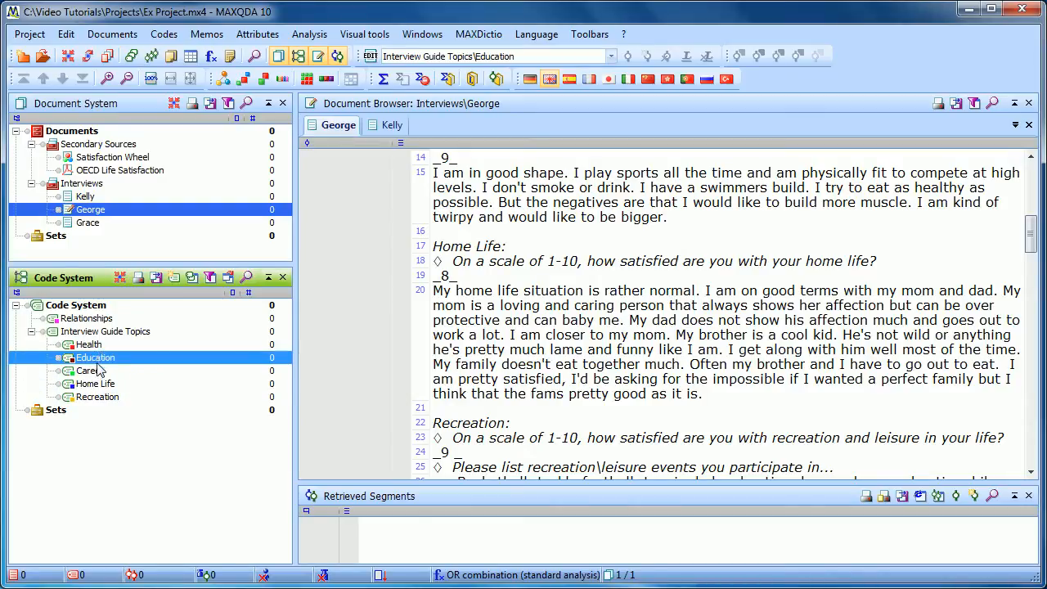
click(98, 398)
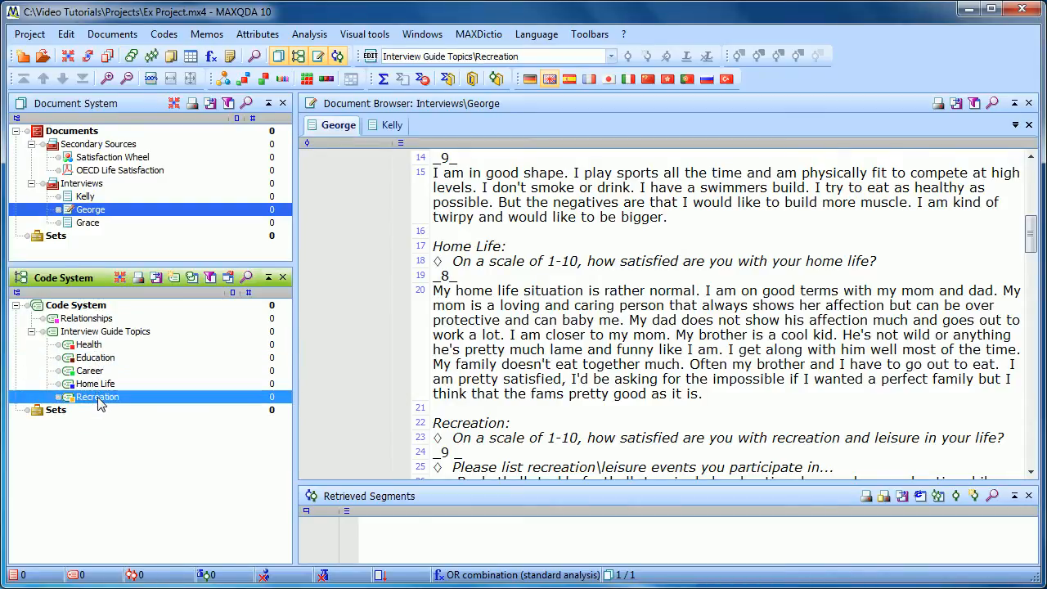
click(88, 344)
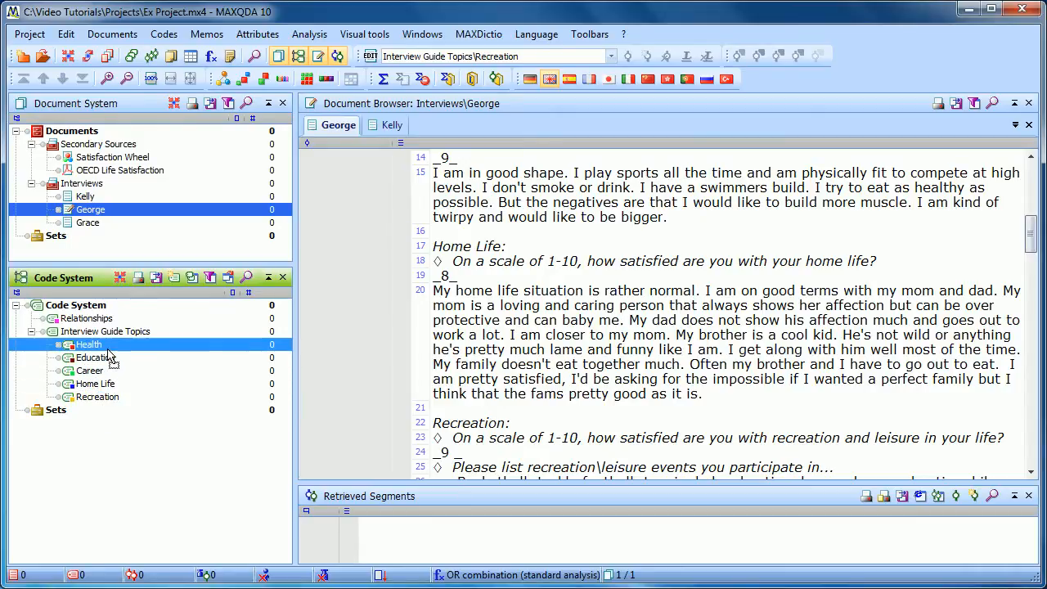